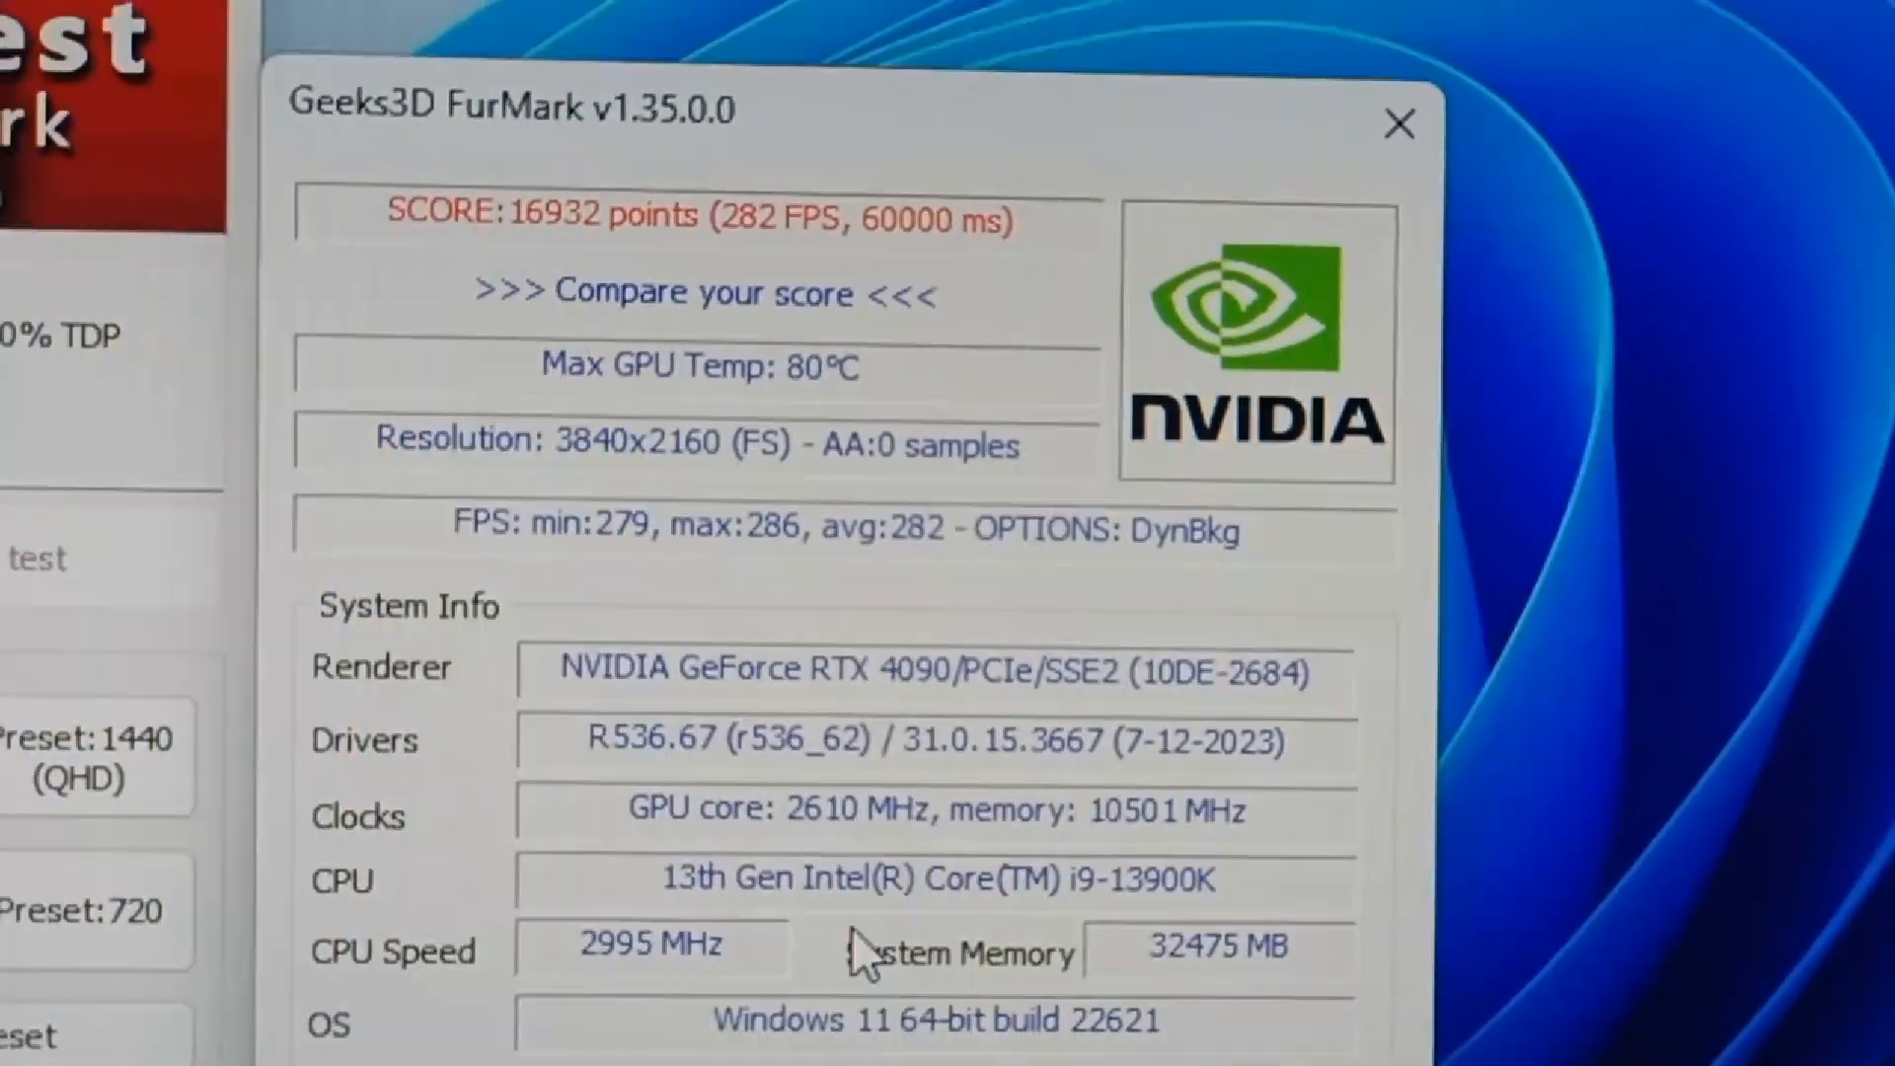
scroll("down", 3)
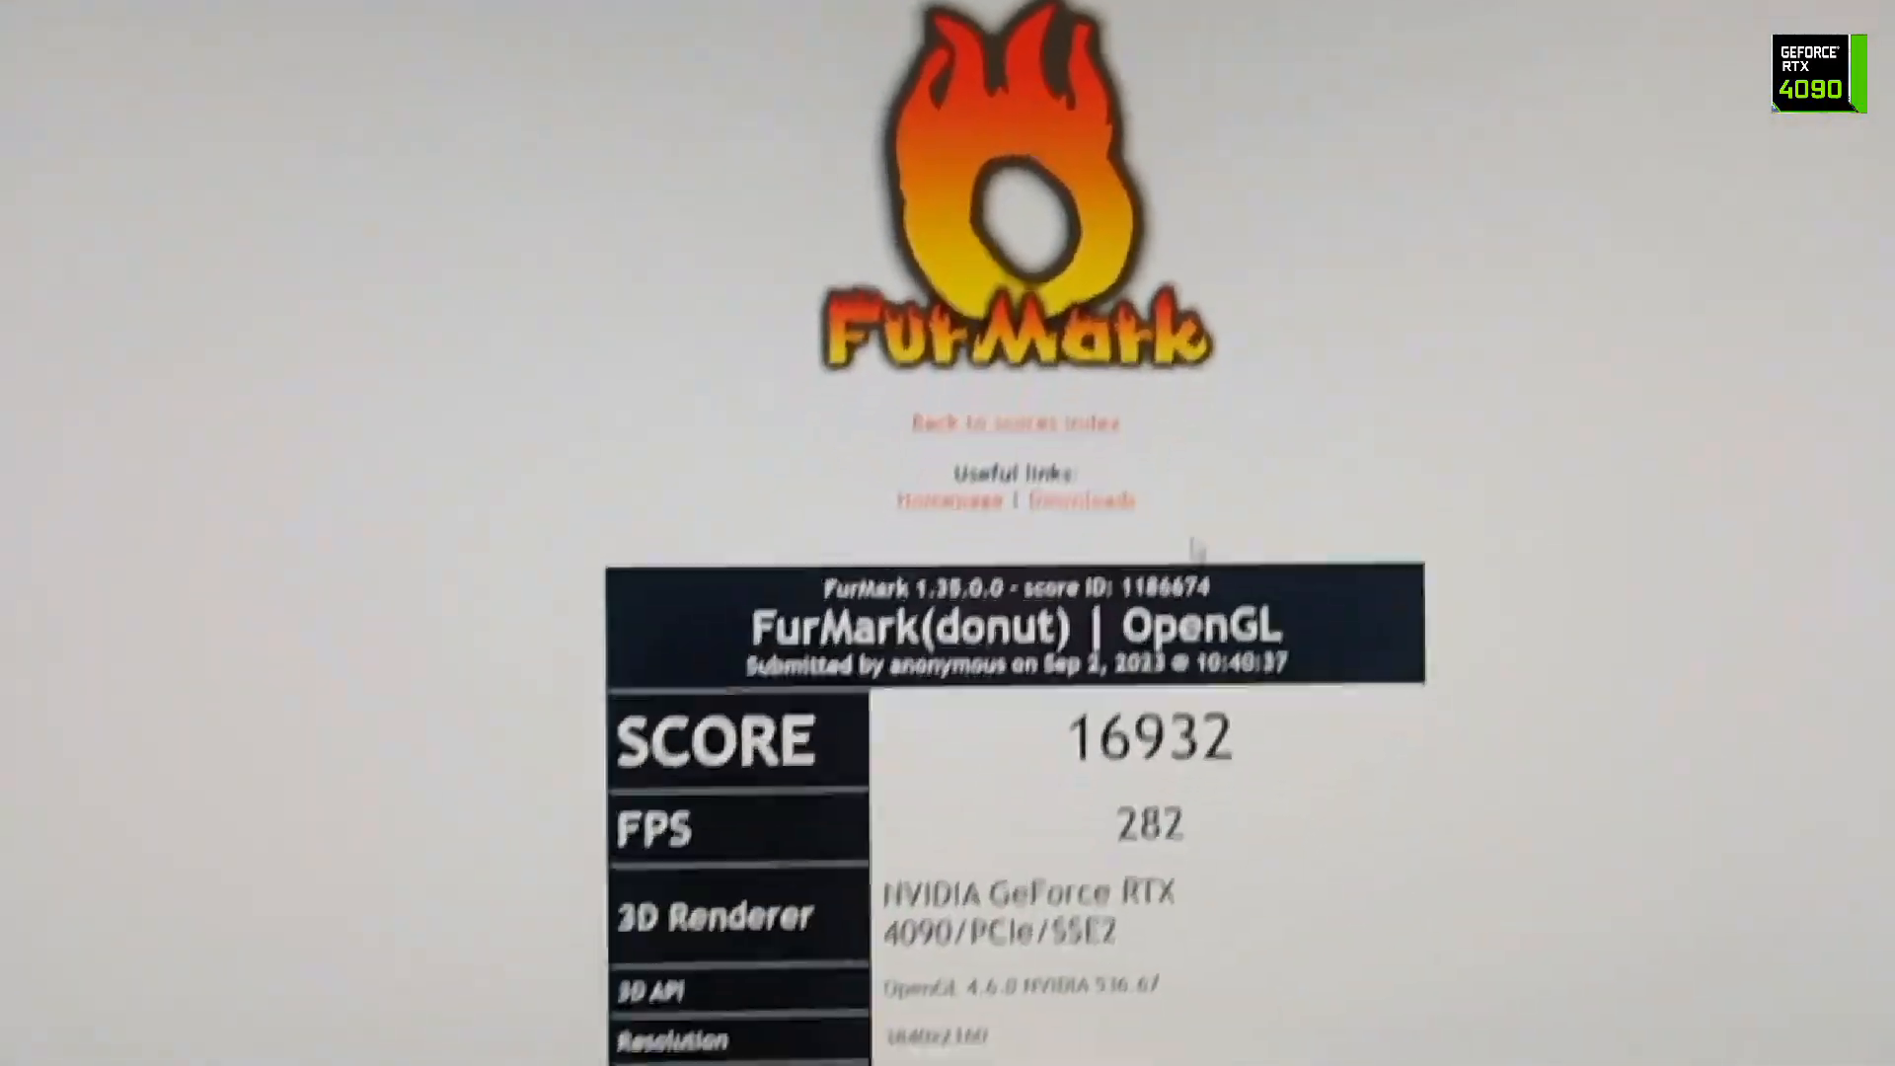
scroll("down", 3)
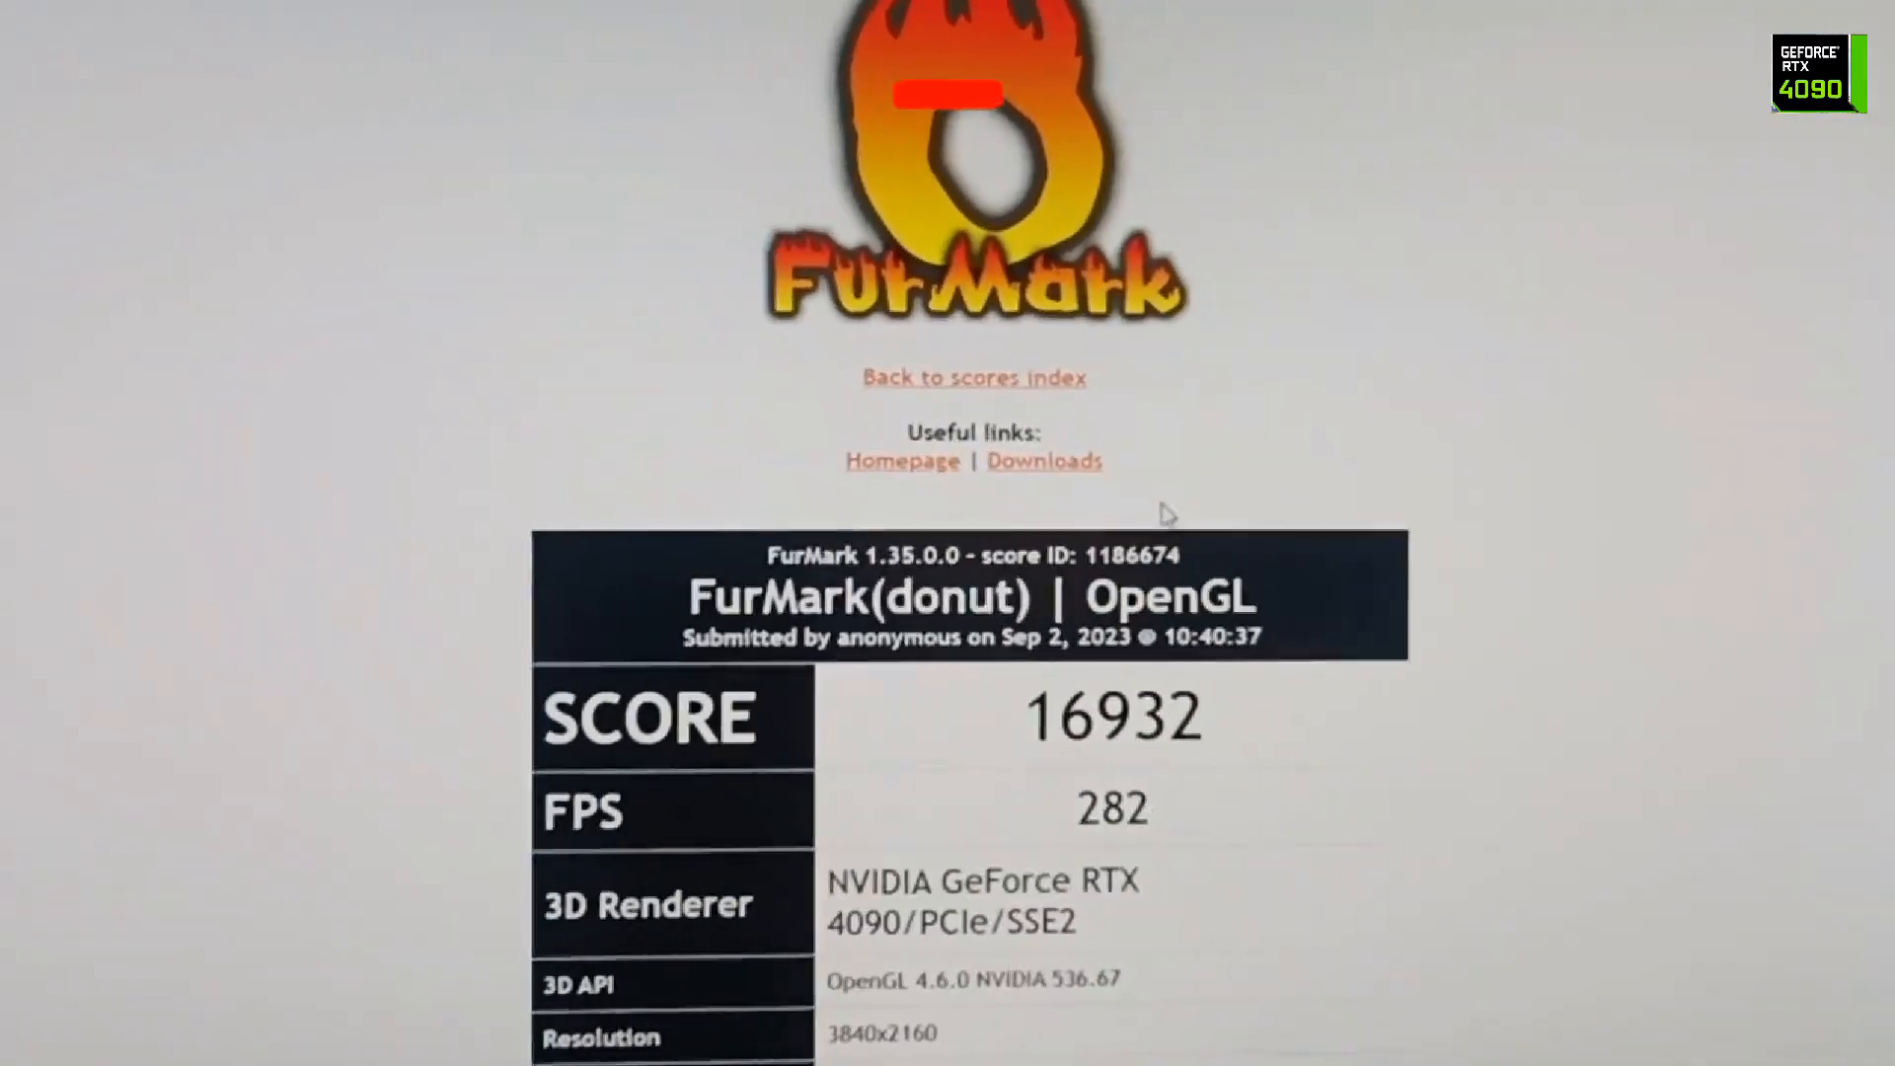
scroll("down", 3)
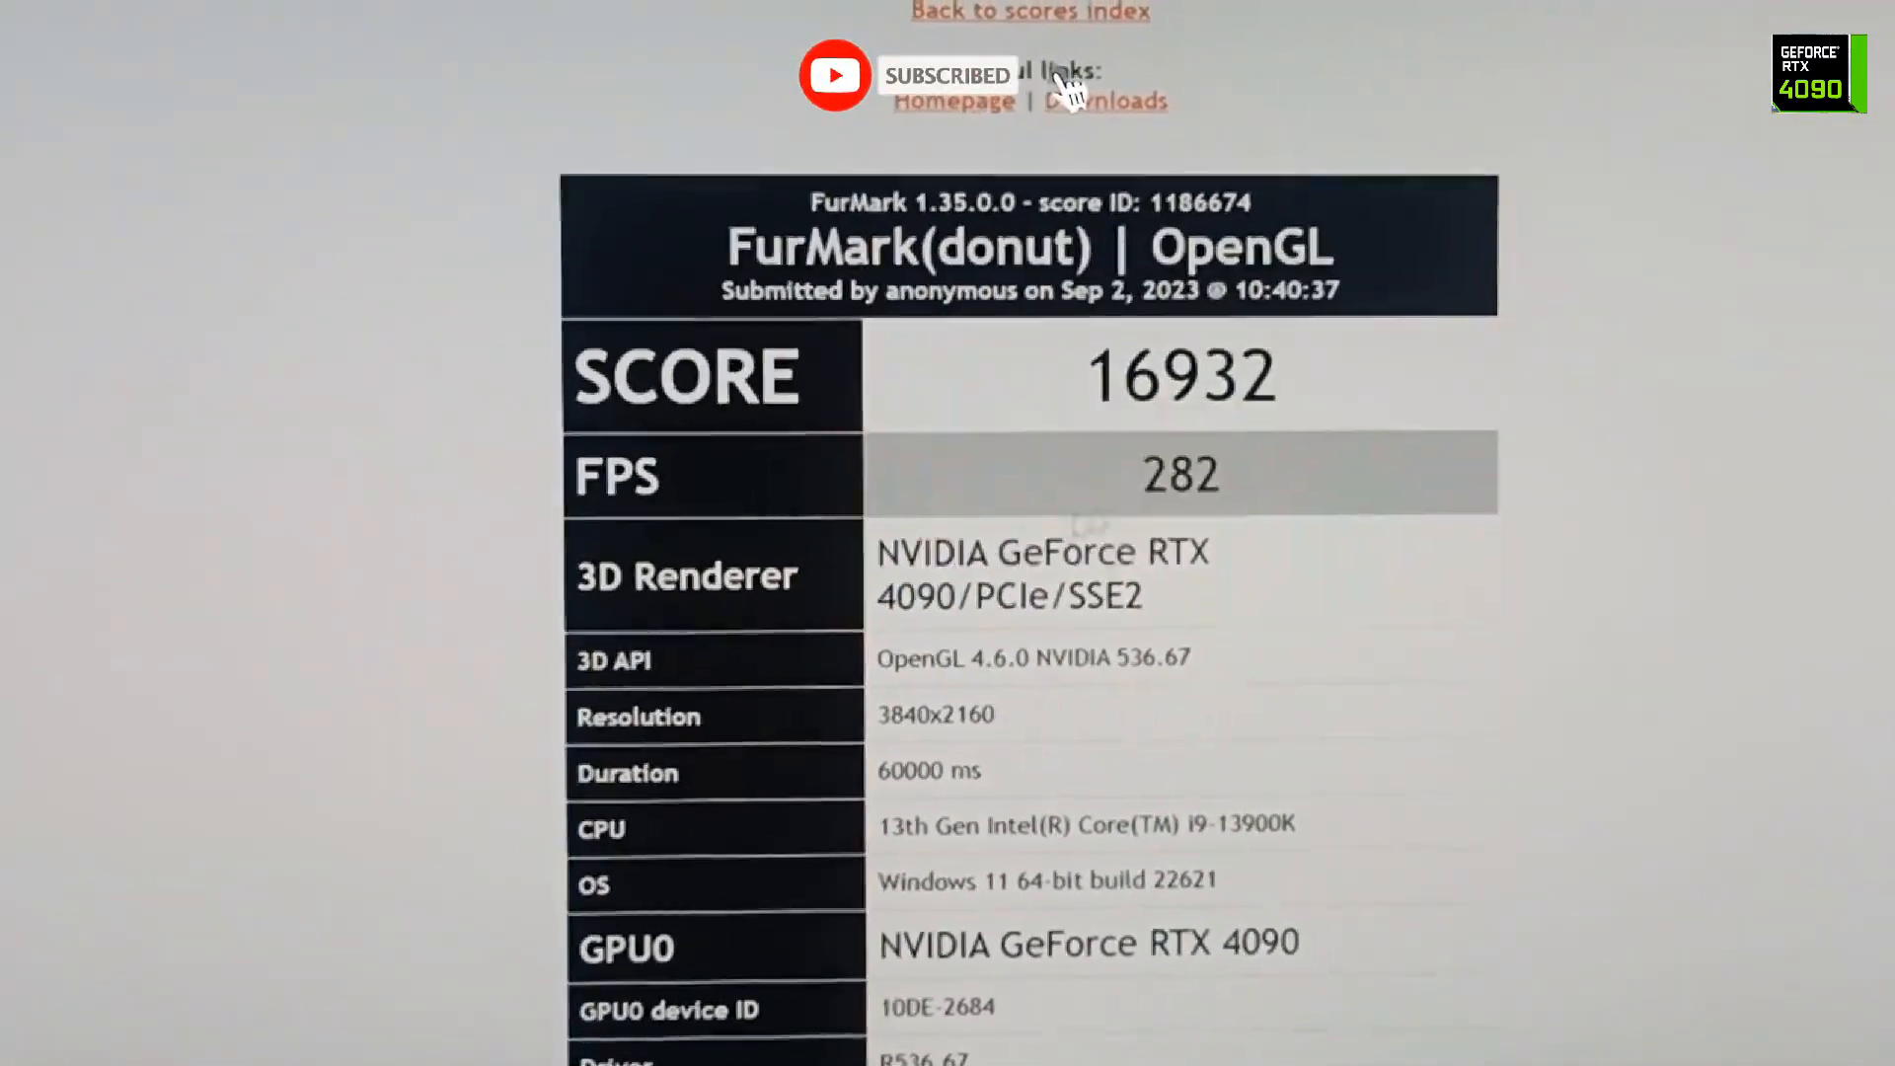
scroll("down", 3)
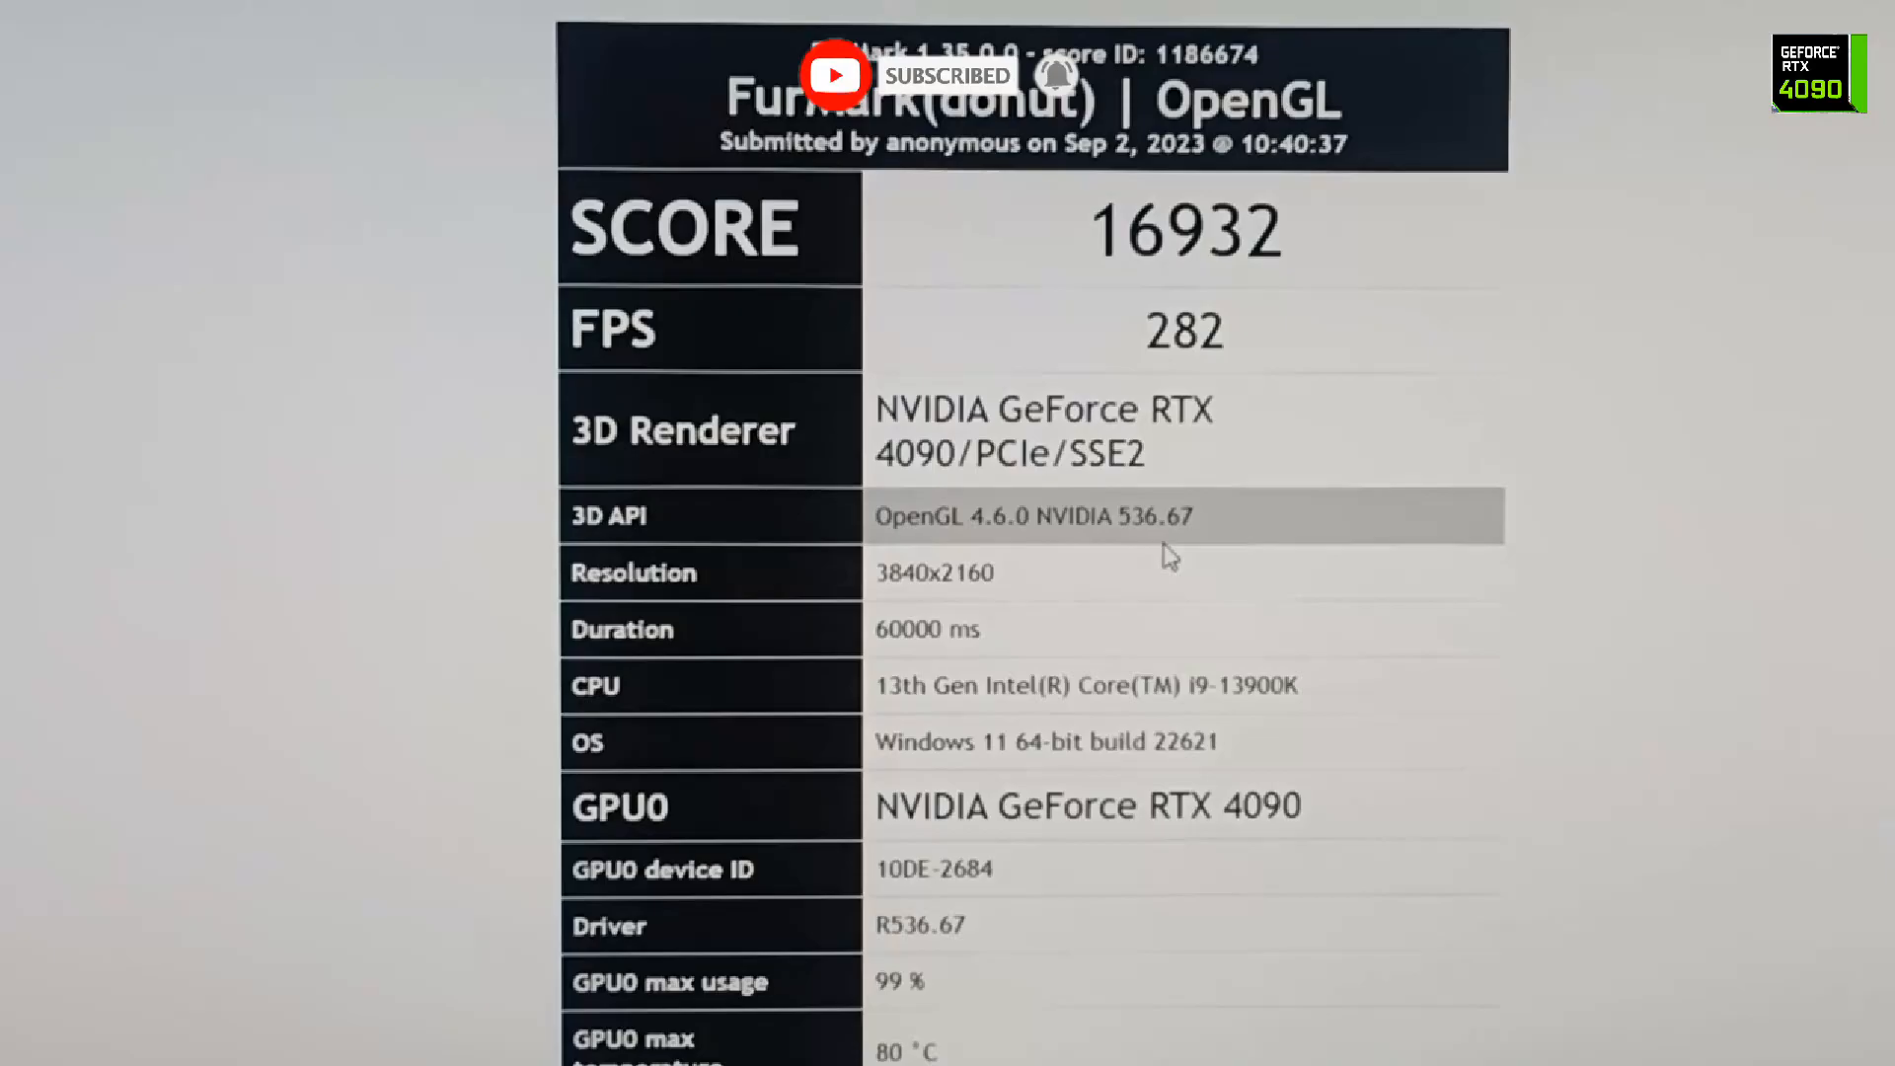
scroll("down", 3)
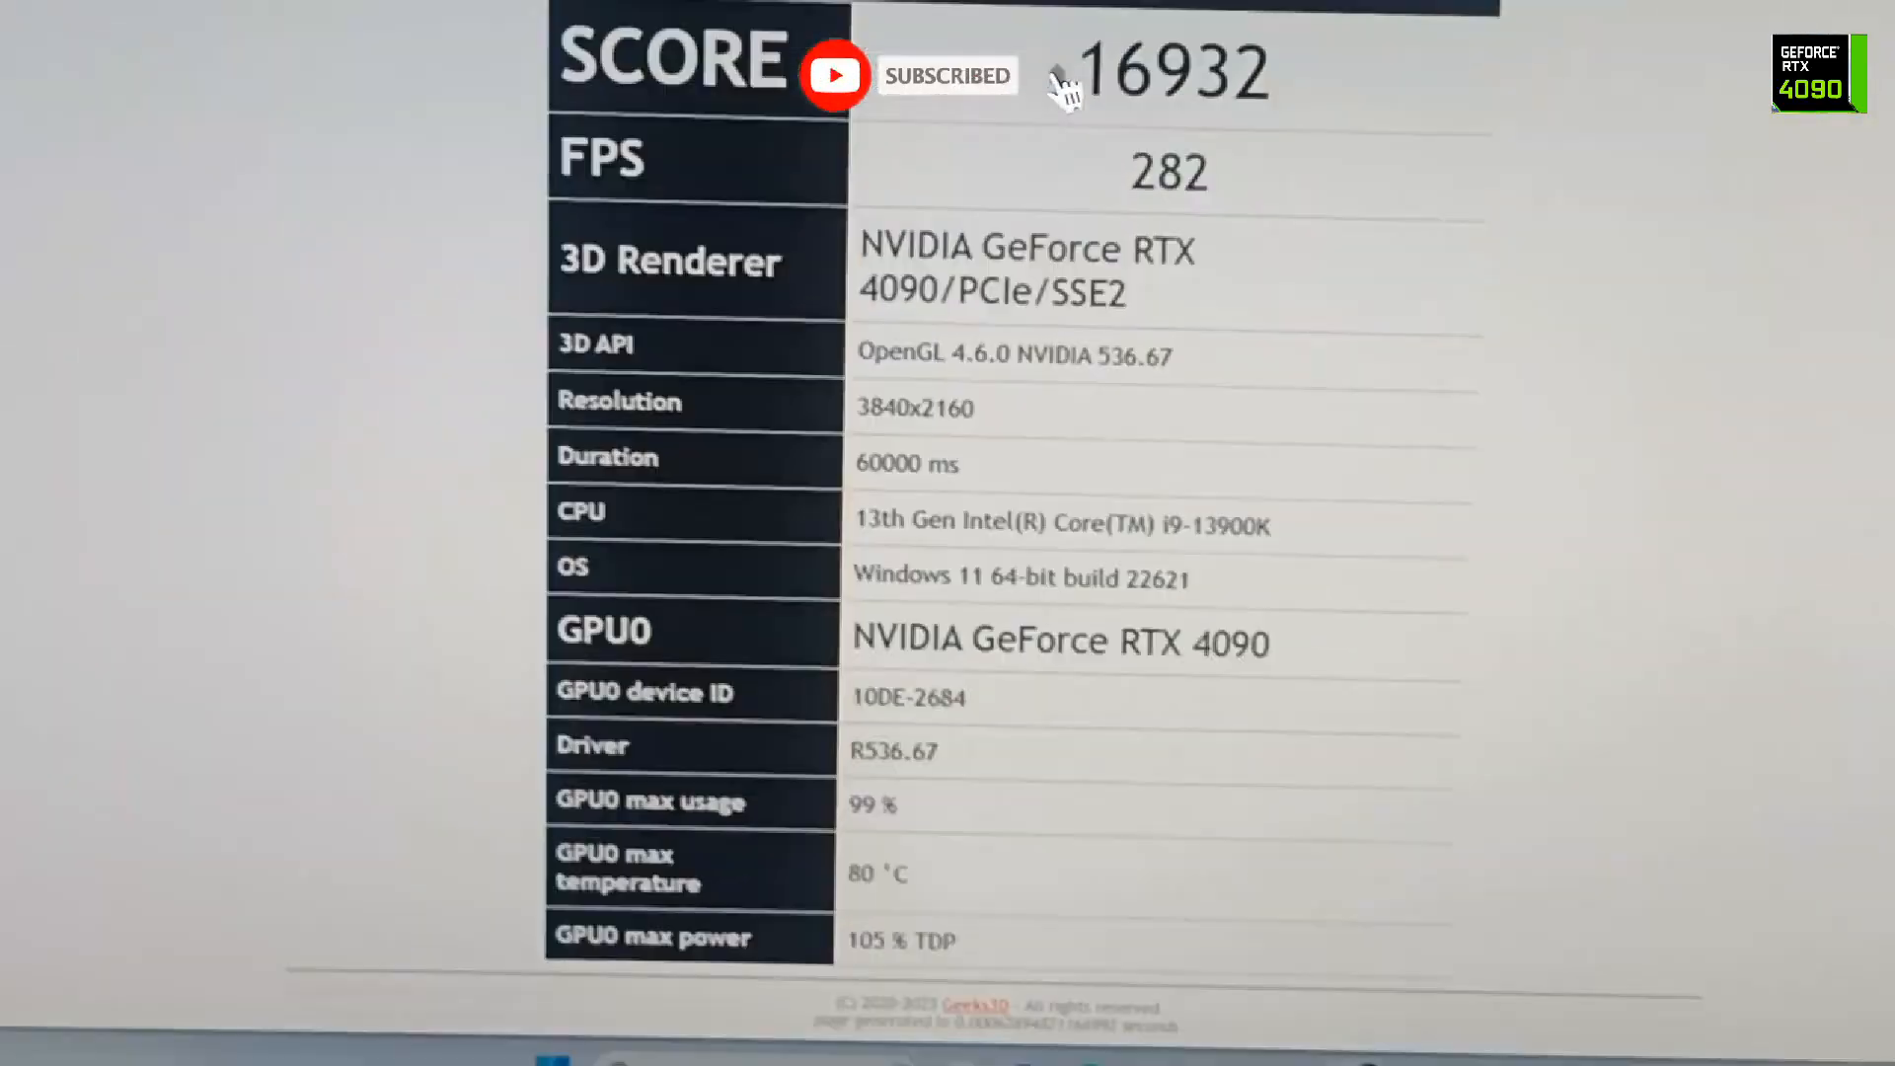
scroll("down", 3)
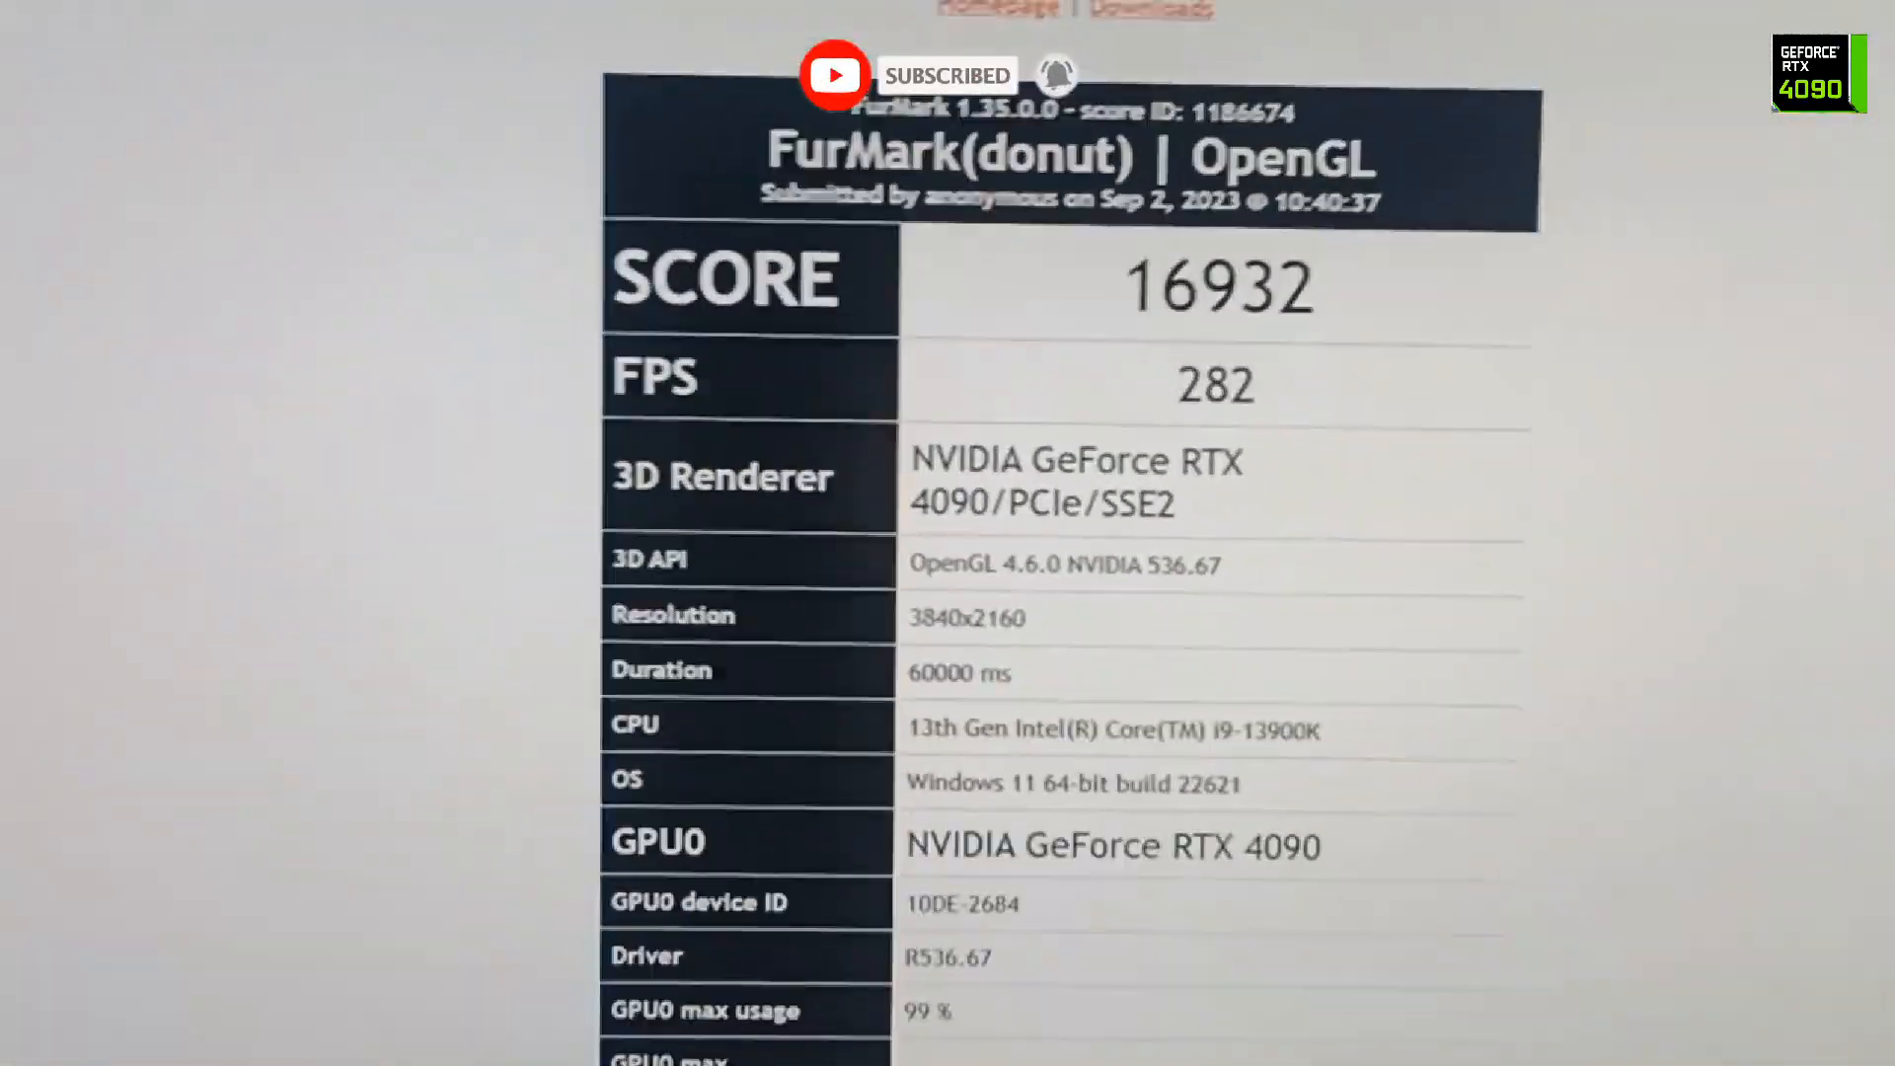